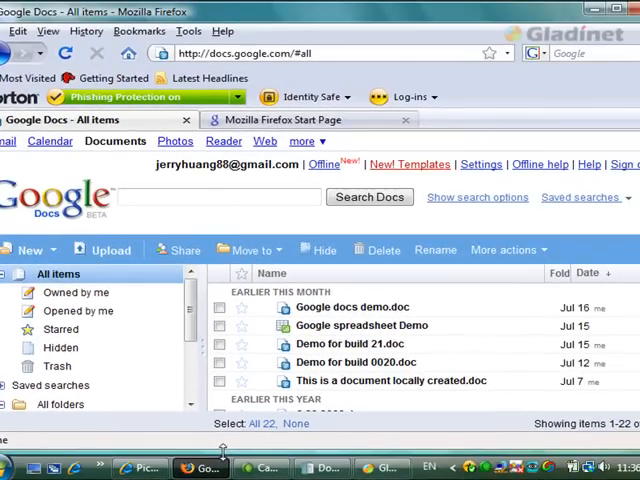
Log in to Gladinet Client as jerryh with the account password
click(381, 467)
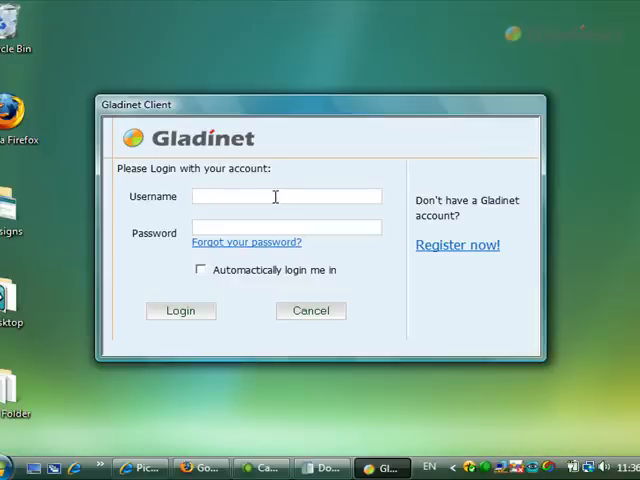
text(jerryh)
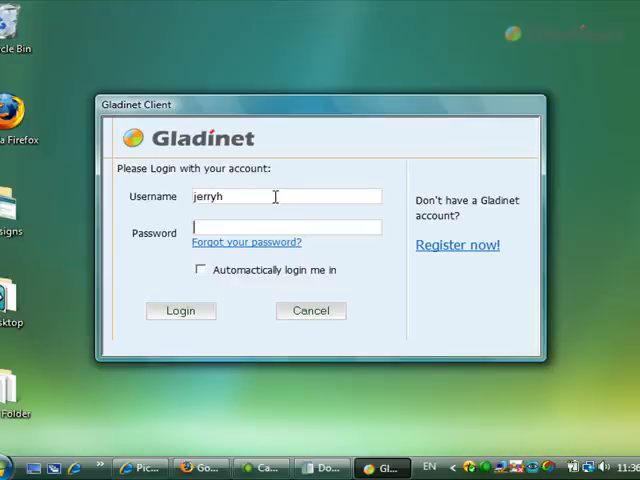
text(password)
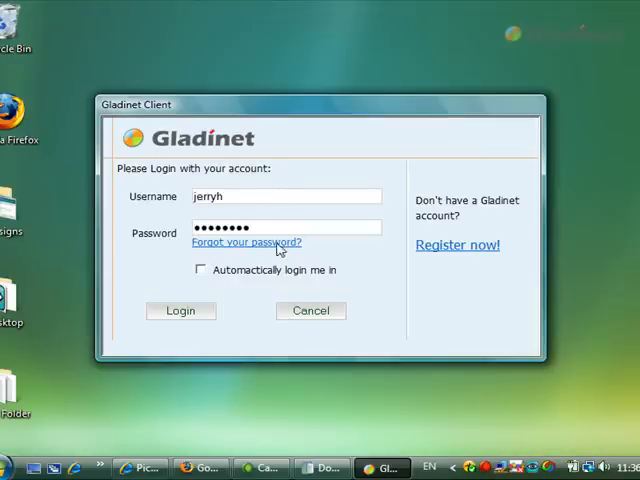
click(181, 310)
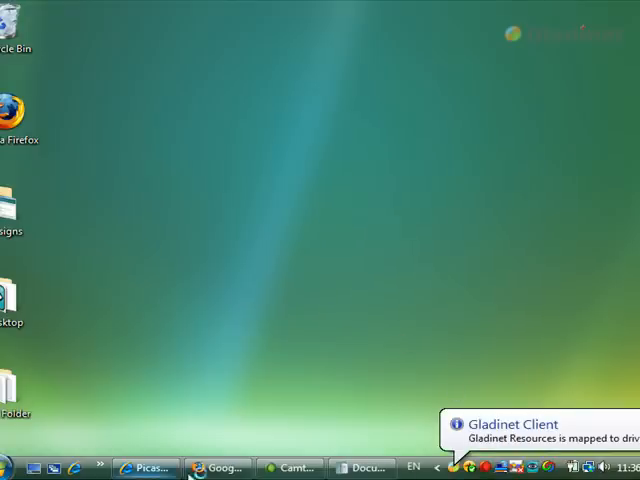
Switch to Internet Explorer to view the My Stationery album's four photos
click(218, 467)
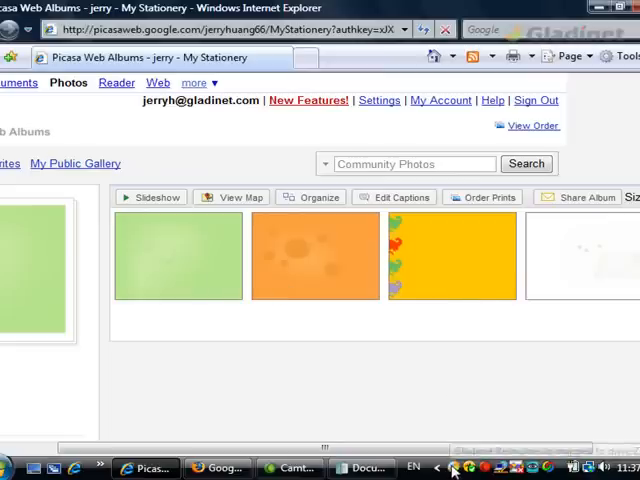
Browse Resource Explorer into Google Picasa > My Stationery, showing Bubbles, cheese, dino and dj
click(452, 467)
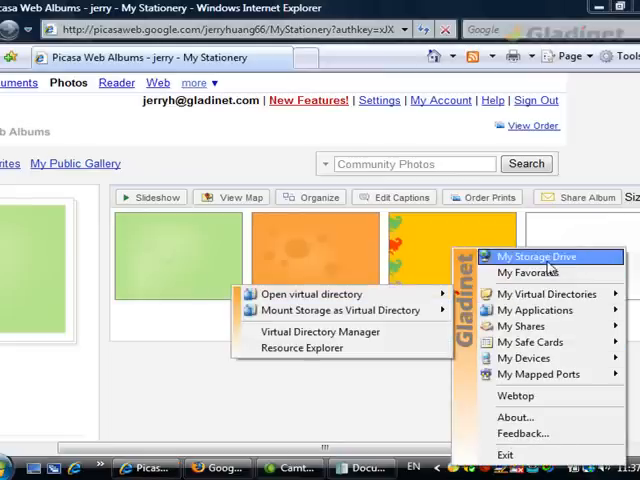
click(537, 257)
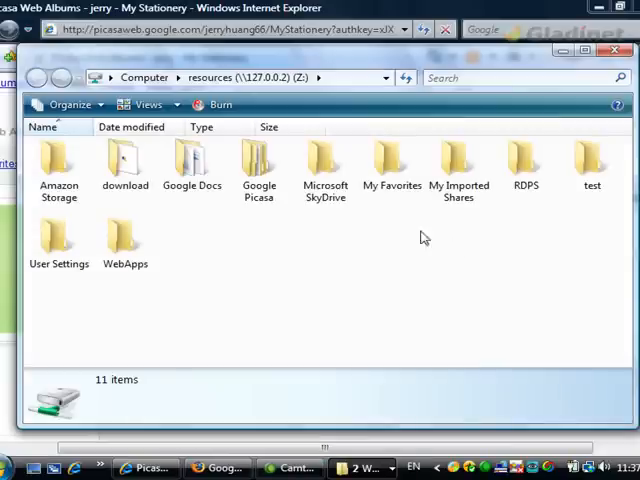
click(258, 165)
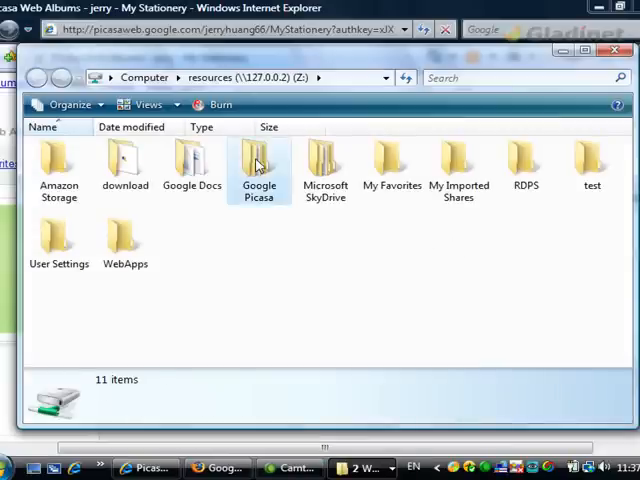
double_click(259, 160)
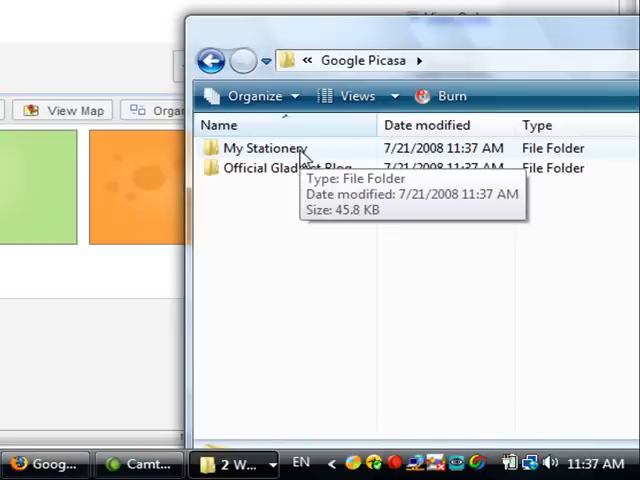
double_click(267, 147)
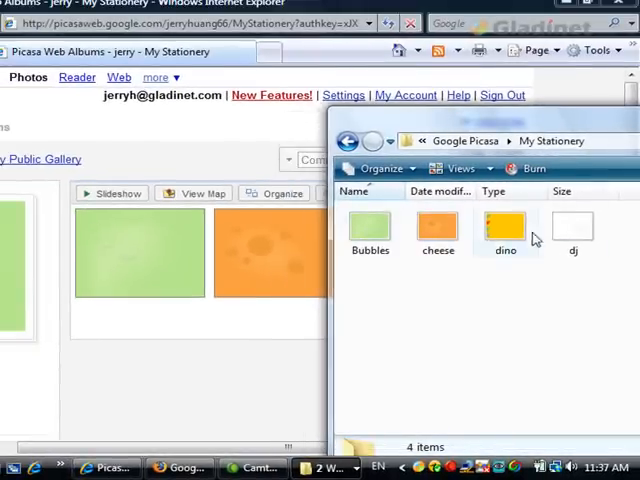
mouse_move(548, 131)
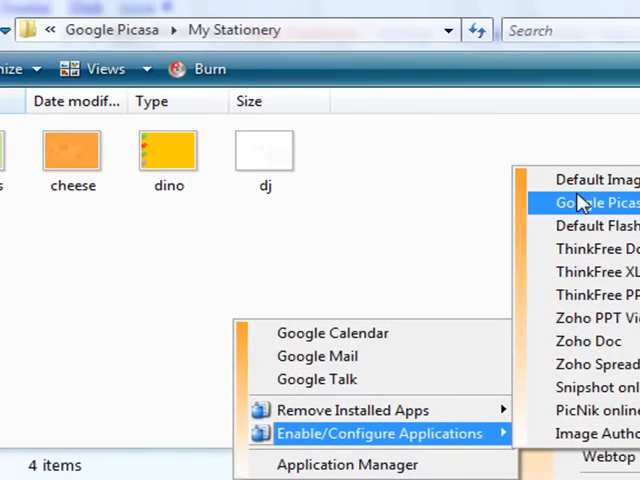
mouse_move(328, 314)
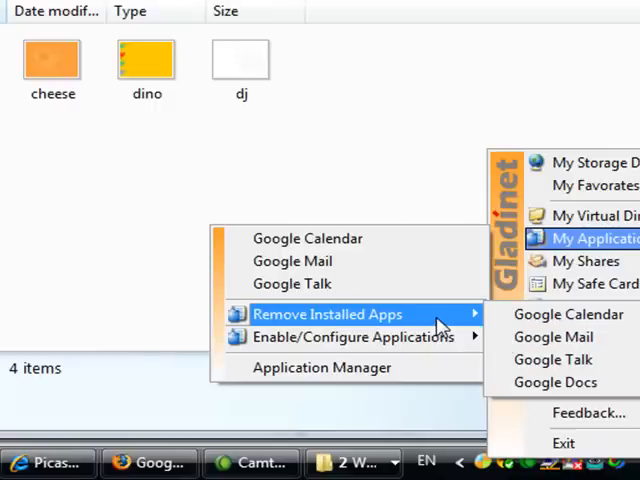
mouse_move(510, 385)
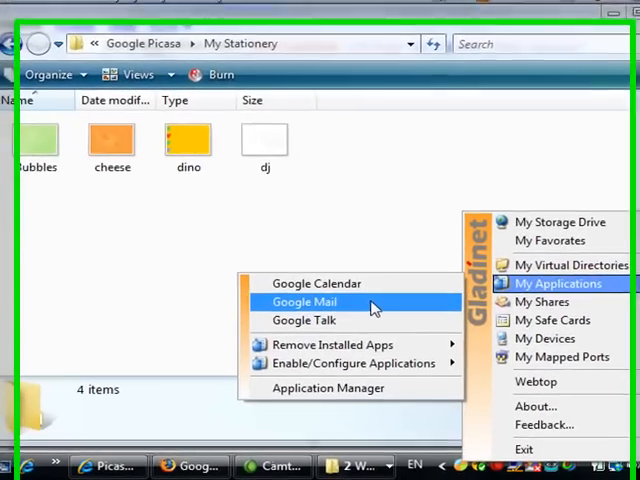
Launch Google Mail from Gladinet's My Applications menu
click(304, 301)
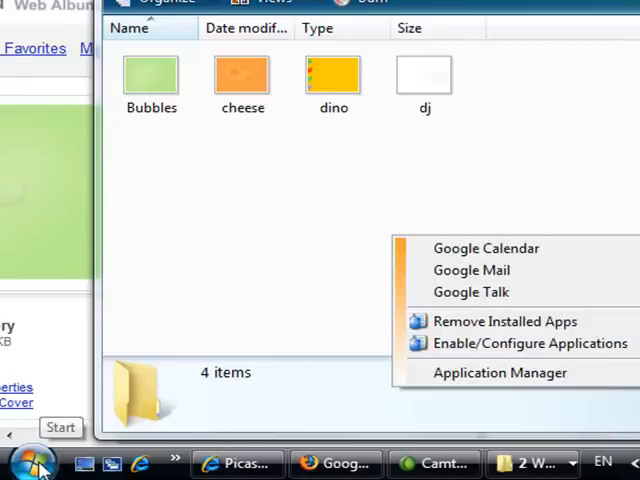
Open Documents and show the context menu for local word document
click(235, 290)
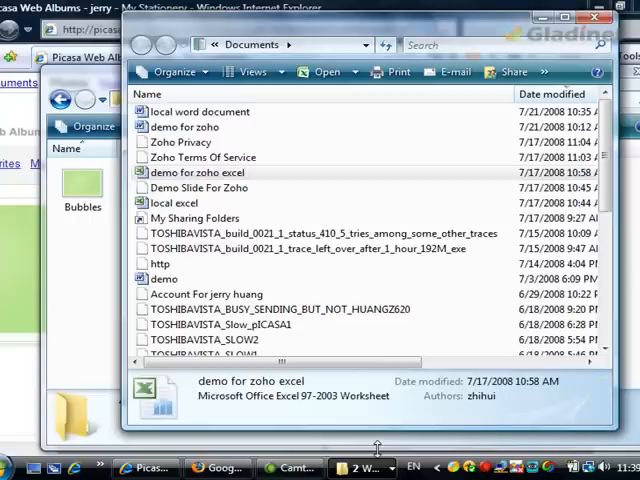
mouse_move(200, 111)
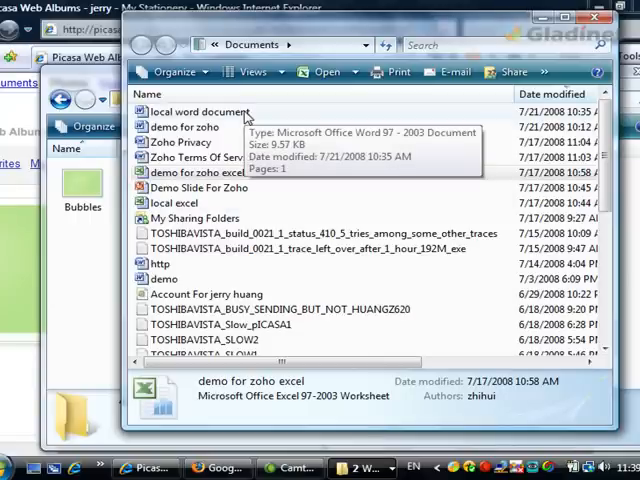
right_click(204, 111)
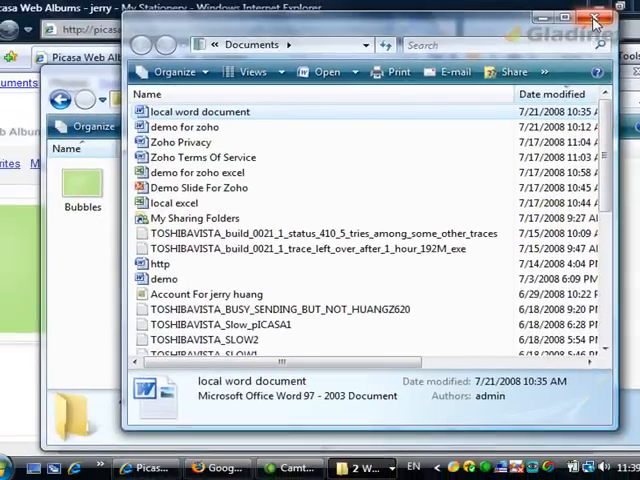
mouse_move(218, 467)
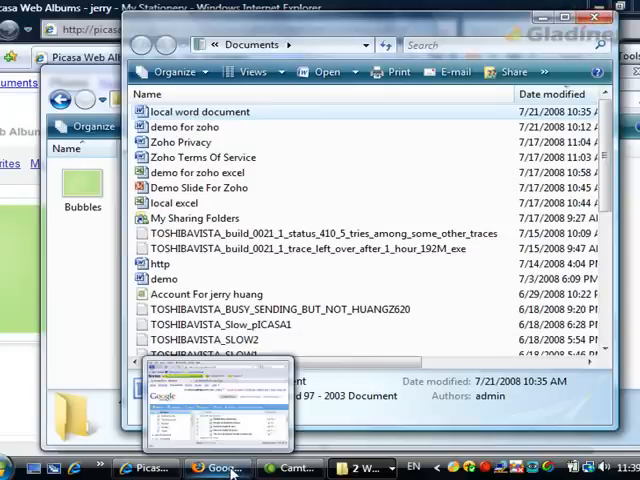